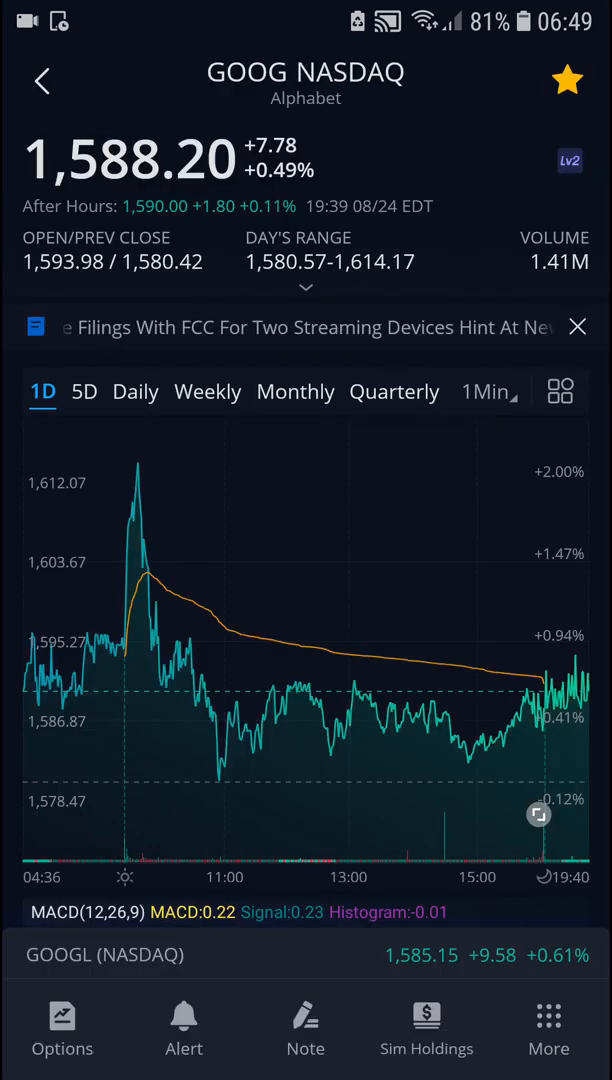
Start a GOOG price alert with an above-1600 trigger and begin the second condition's value
{"action": "scroll", "scroll_direction": "up", "scroll_amount": 3}
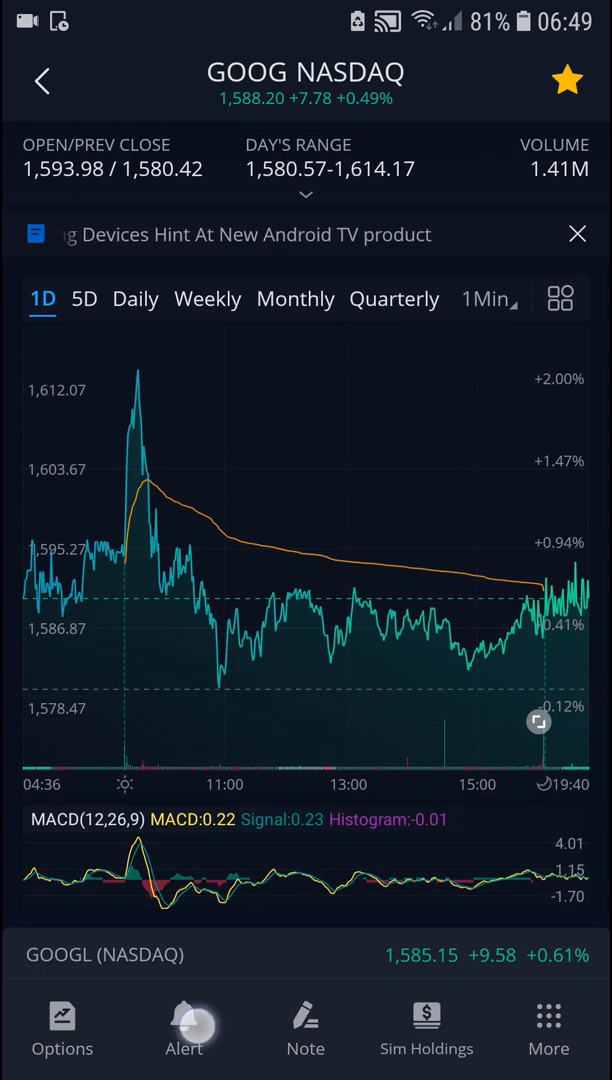
{"action": "left_click", "coordinate": [184, 1025]}
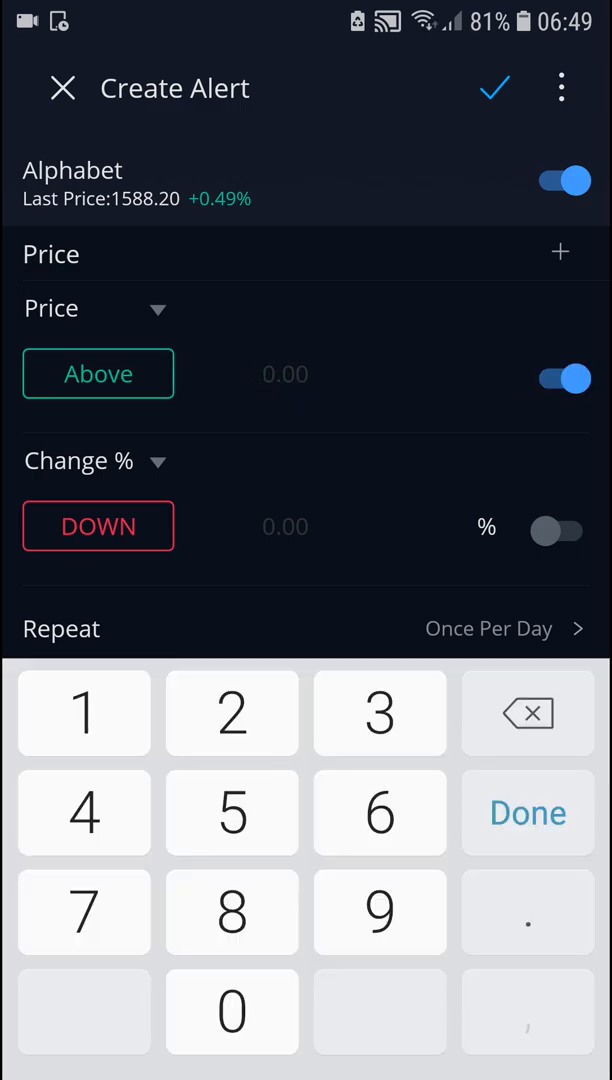
{"action": "left_click", "coordinate": [84, 812]}
{"action": "type", "text": "1600"}
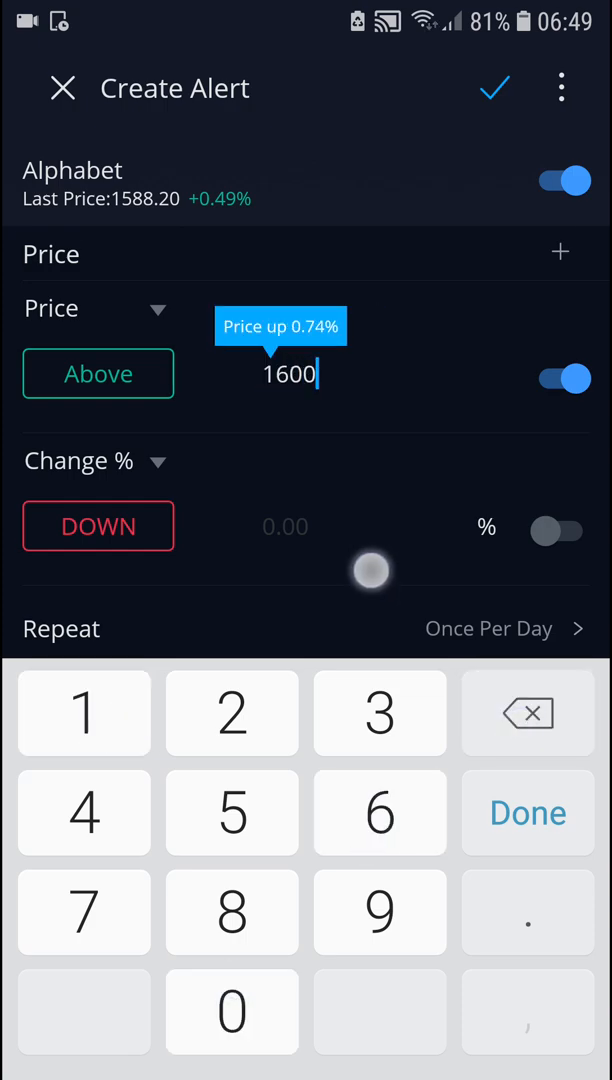
{"action": "left_click", "coordinate": [527, 812]}
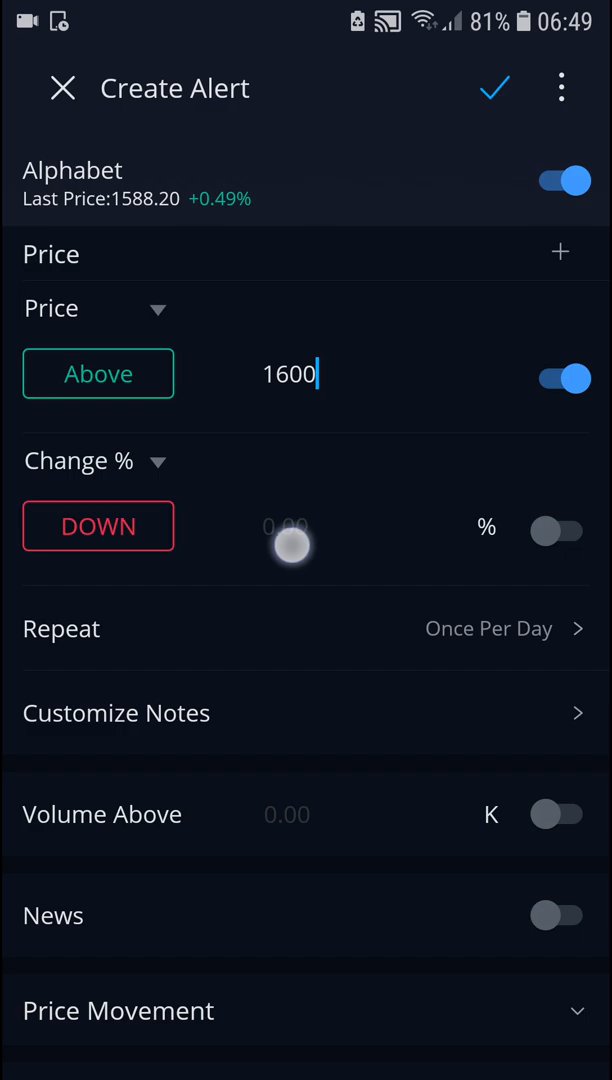
{"action": "type", "text": "18"}
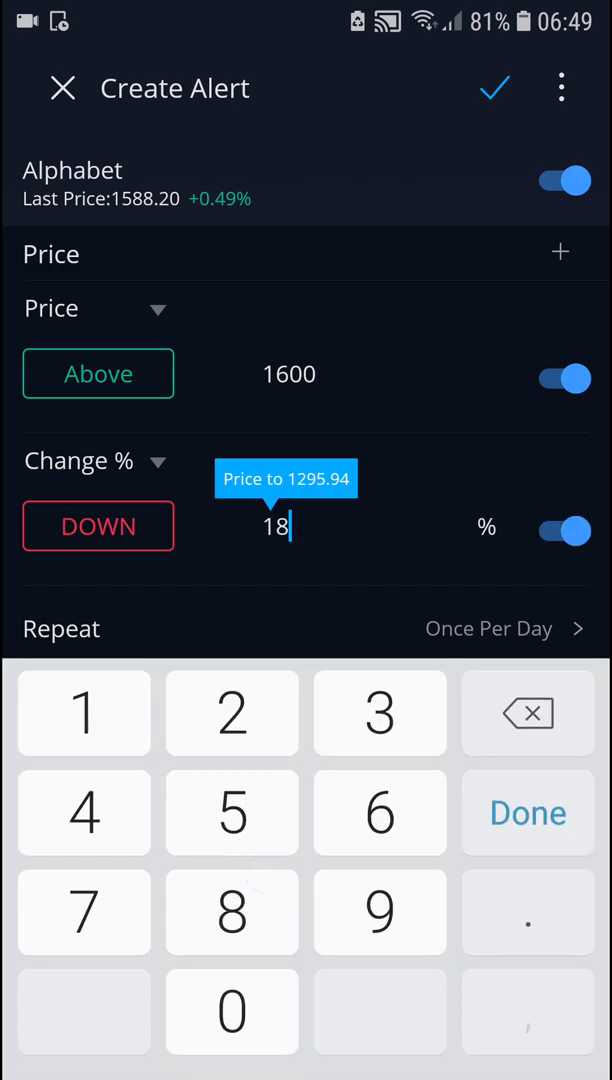
{"action": "type", "text": "00"}
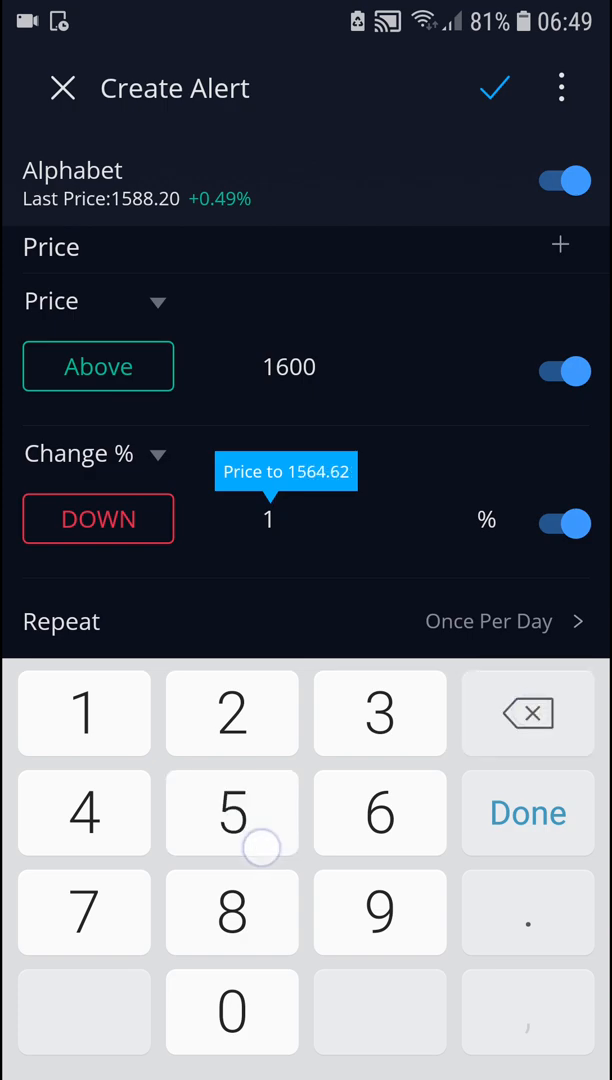
{"action": "type", "text": "500"}
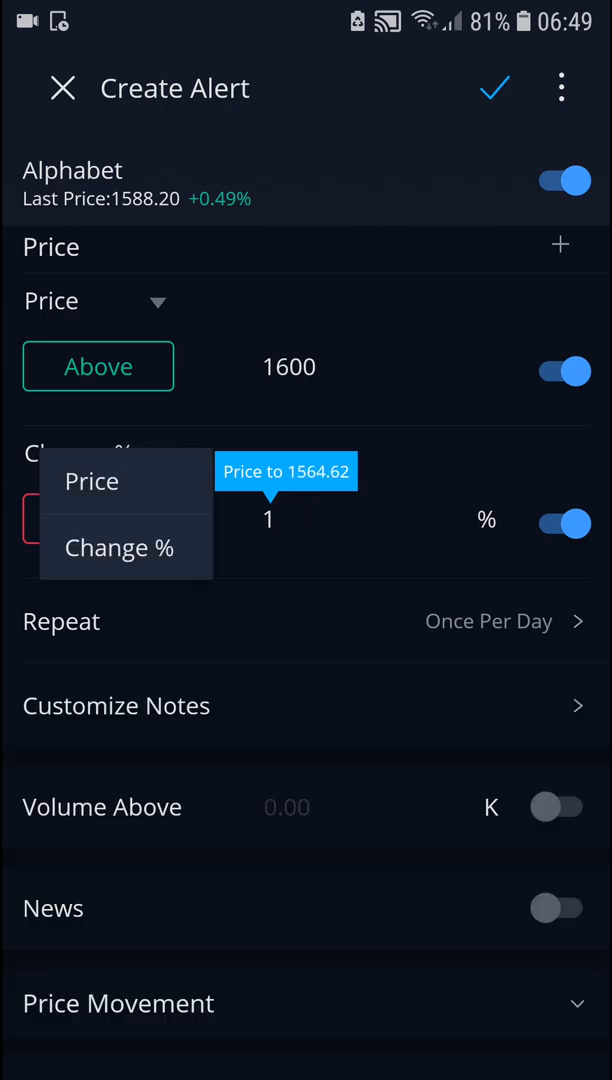
Change the second condition to a price-below trigger of 1500, replacing the 1% drop
{"action": "left_click", "coordinate": [91, 481]}
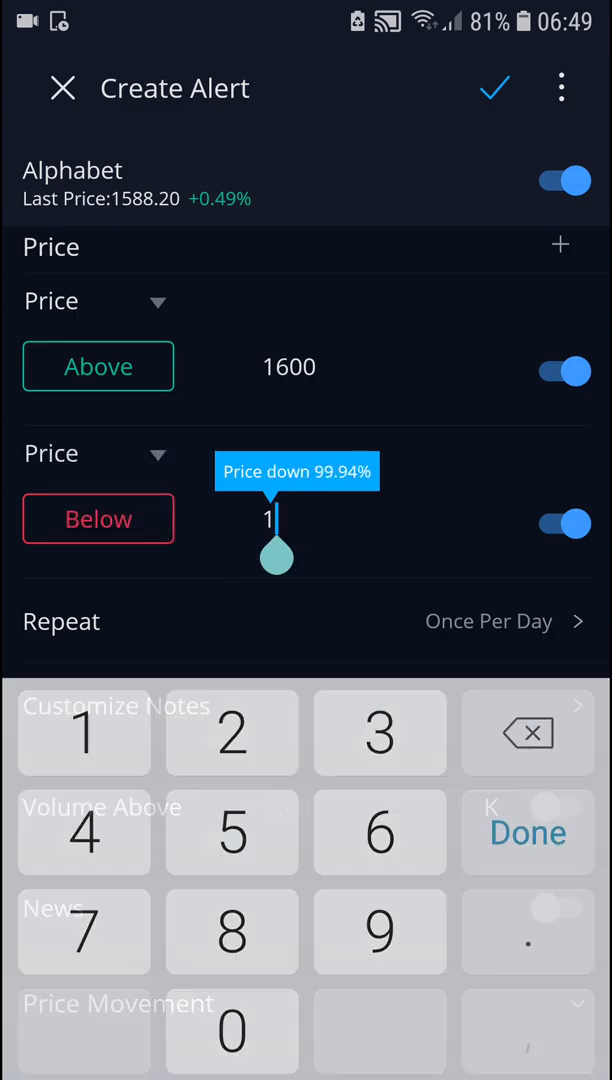
{"action": "type", "text": "500"}
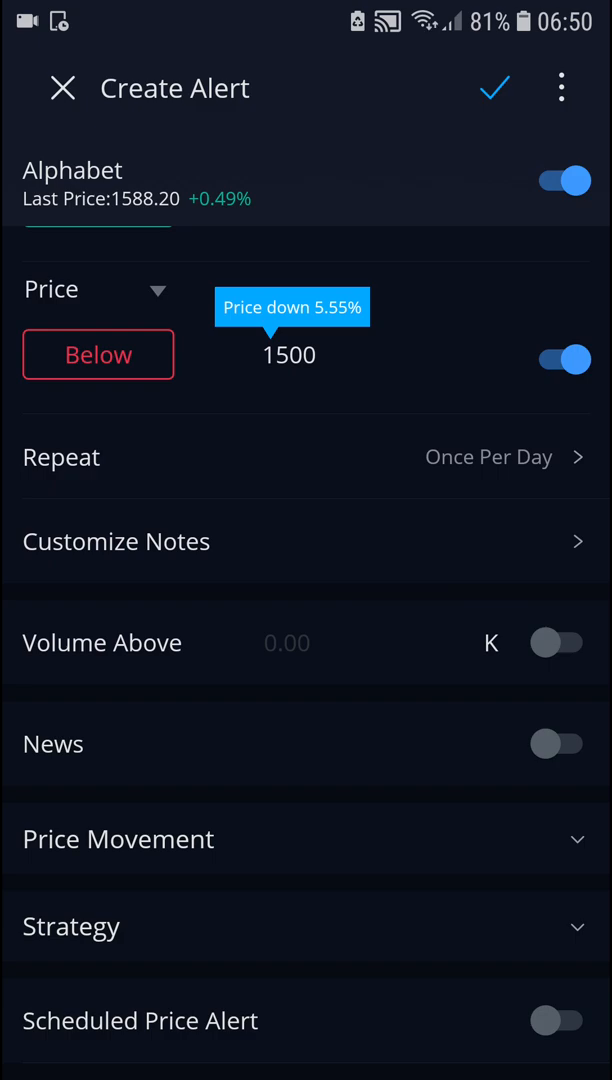
{"action": "left_click", "coordinate": [560, 253]}
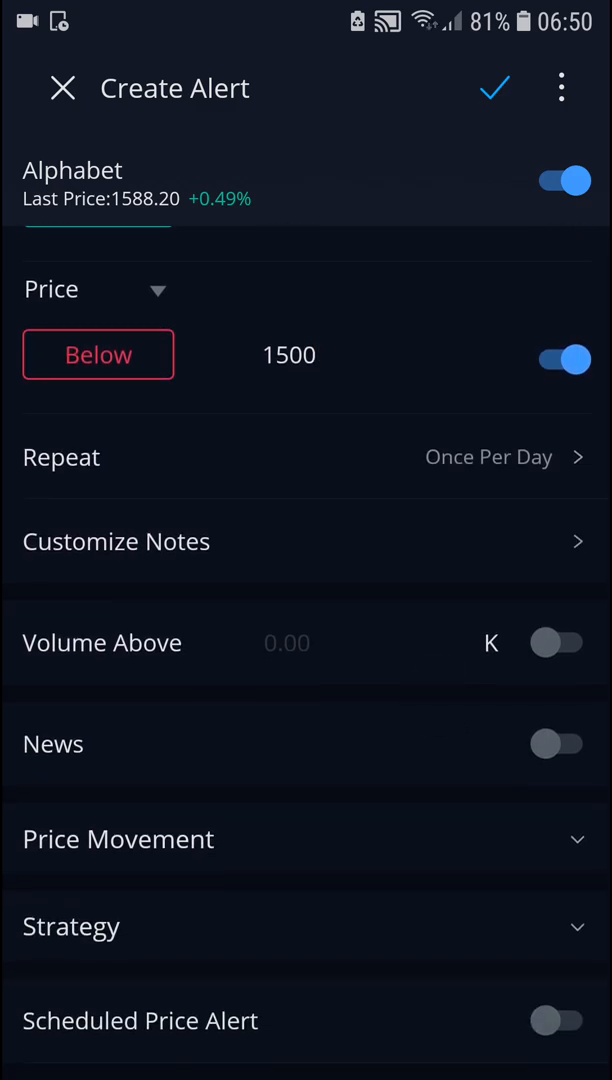
{"action": "left_click", "coordinate": [116, 541]}
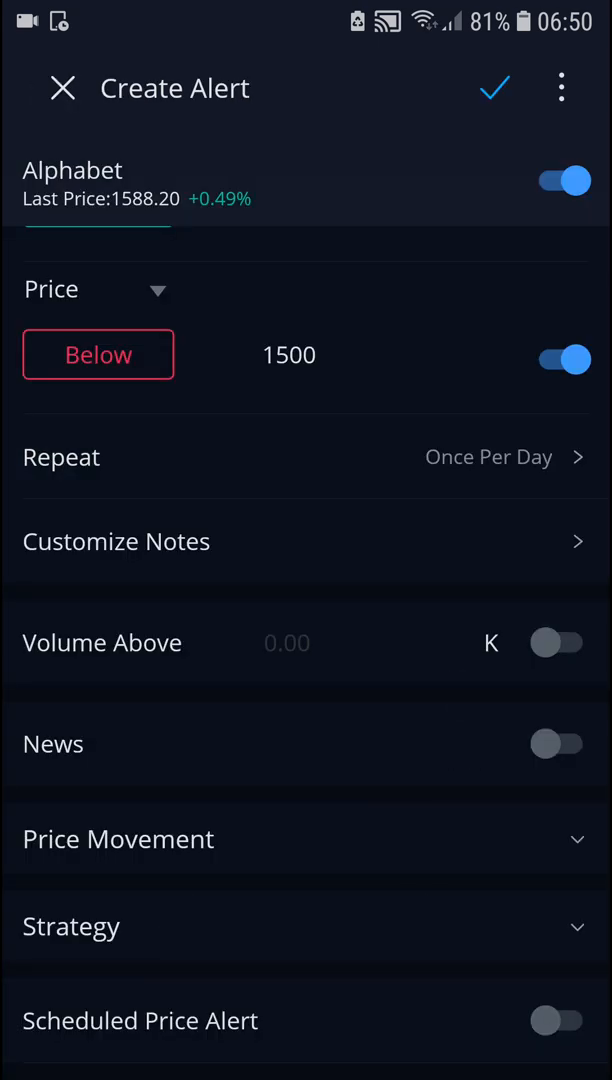
Enable a one-time Scheduled Price Alert at Aug 25, 2020 06:50 and save it
{"action": "left_click", "coordinate": [558, 744]}
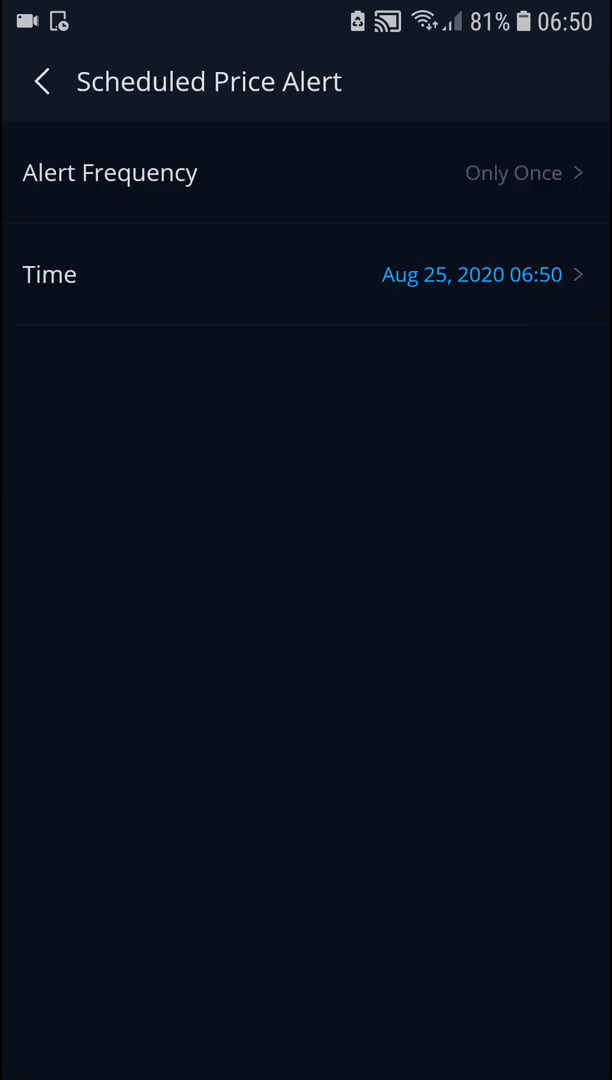
{"action": "left_click", "coordinate": [42, 82]}
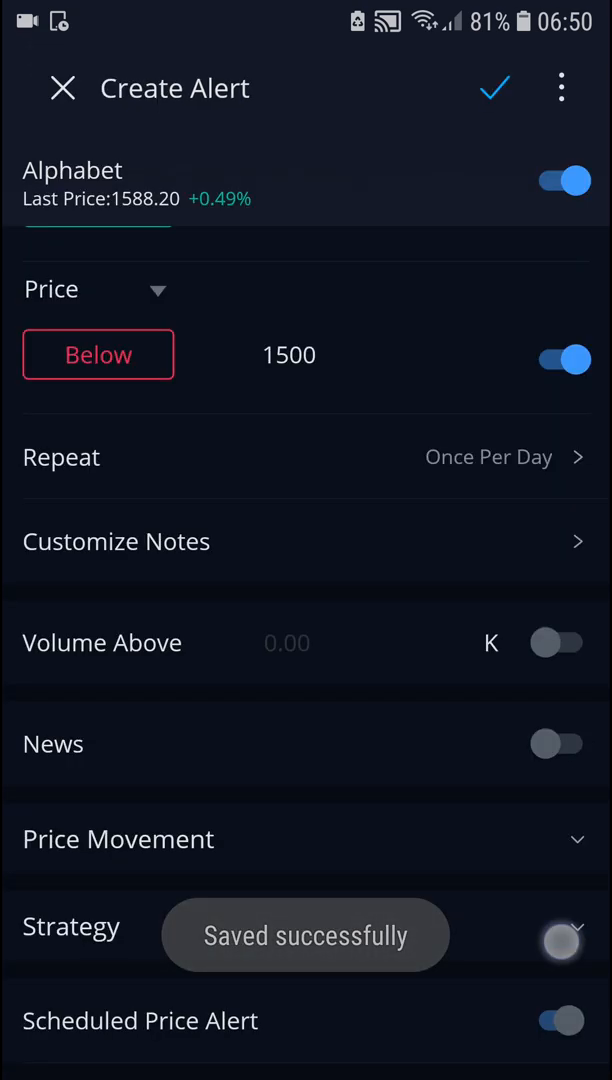
Save the GOOG alert with its above-1600 and below-1500 conditions
{"action": "left_click", "coordinate": [561, 252]}
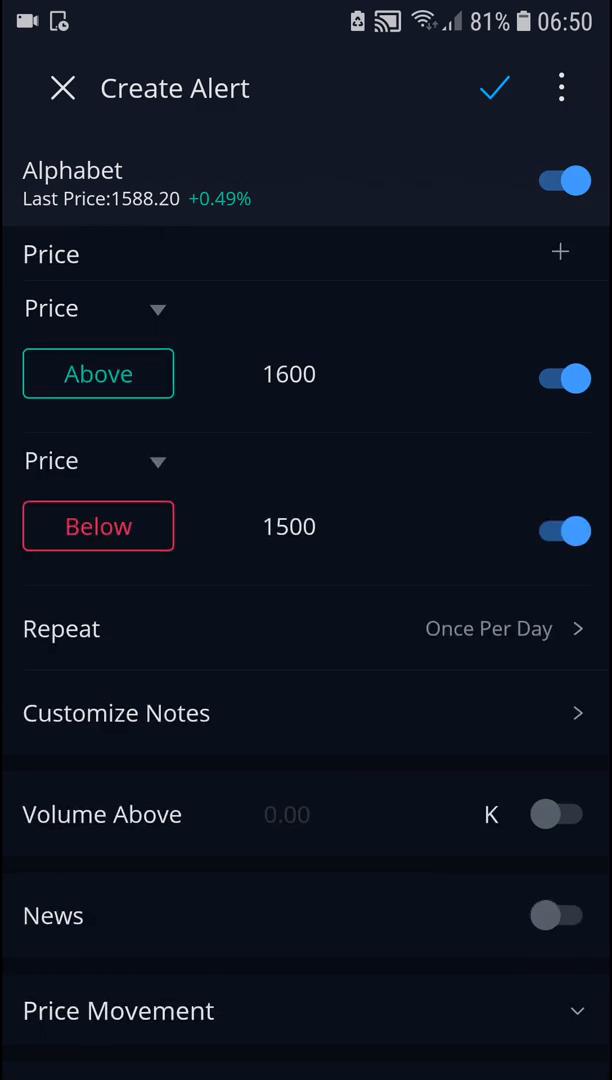
{"action": "left_click", "coordinate": [494, 88]}
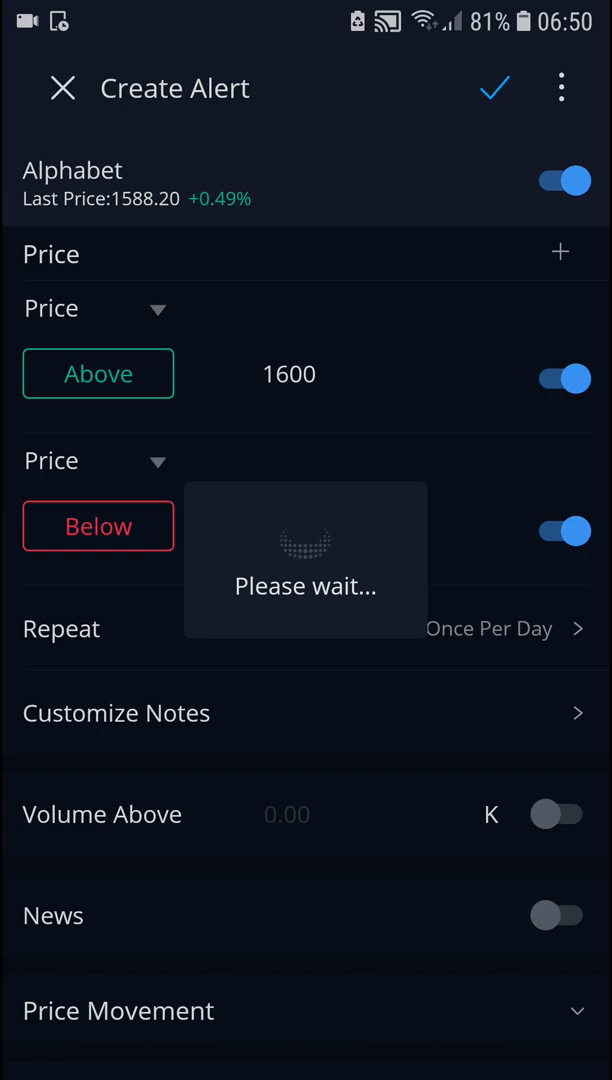
{"action": "left_click", "coordinate": [495, 87]}
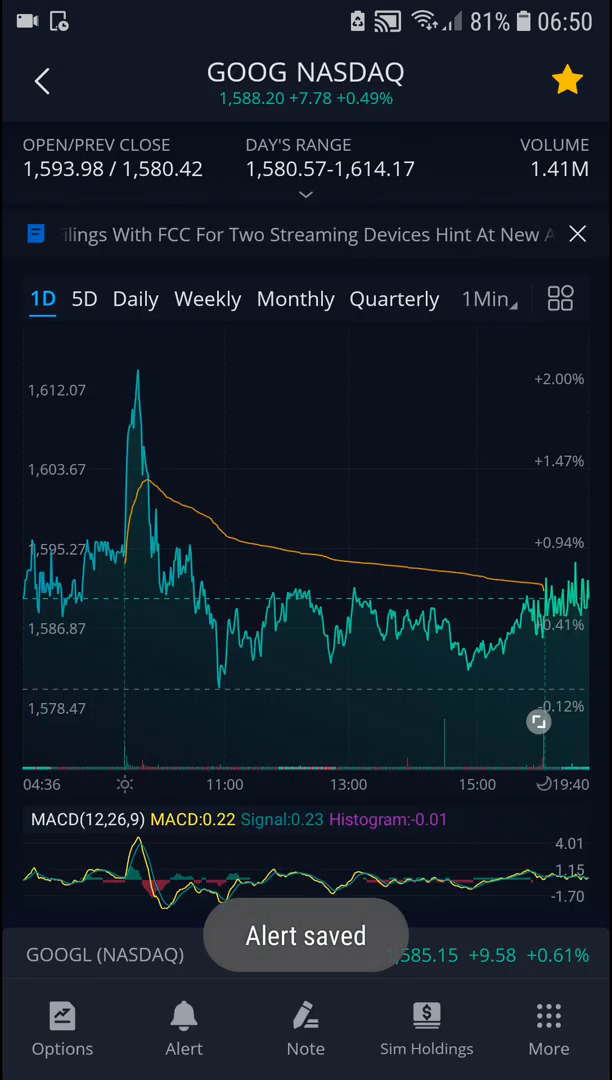
{"action": "left_click", "coordinate": [41, 81]}
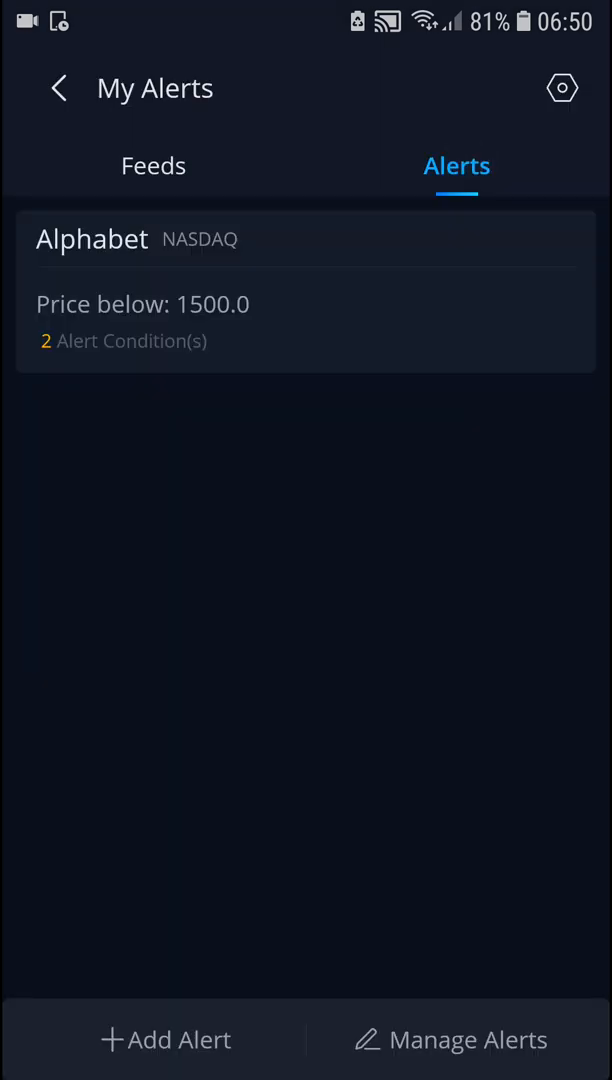
Review the saved Alphabet alert's 1600.0 and 1500.0 conditions, then return to My Watchlist
{"action": "left_click", "coordinate": [306, 290]}
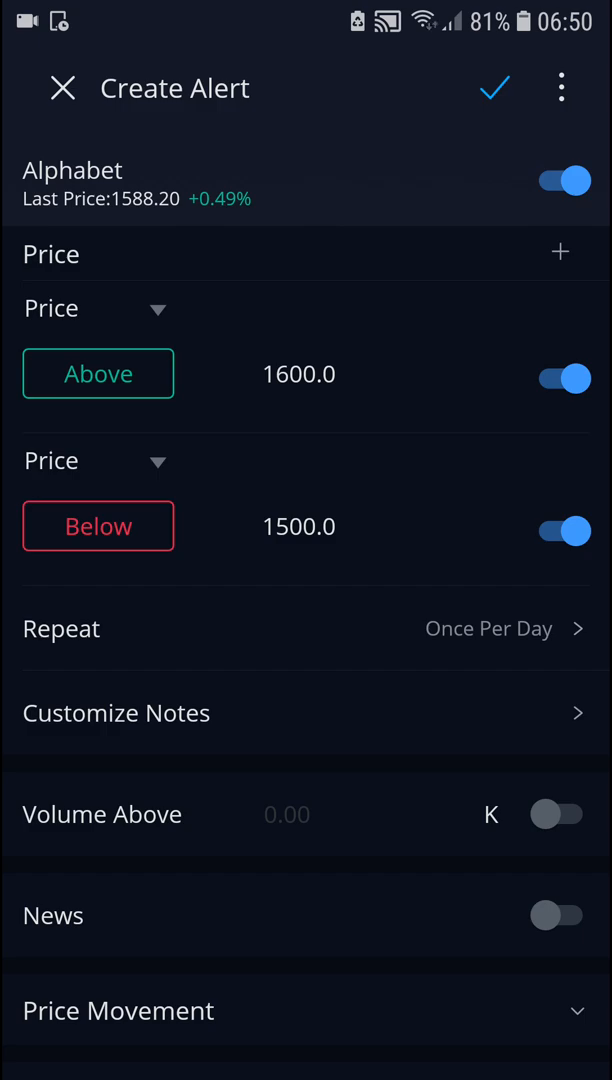
{"action": "left_click", "coordinate": [62, 88]}
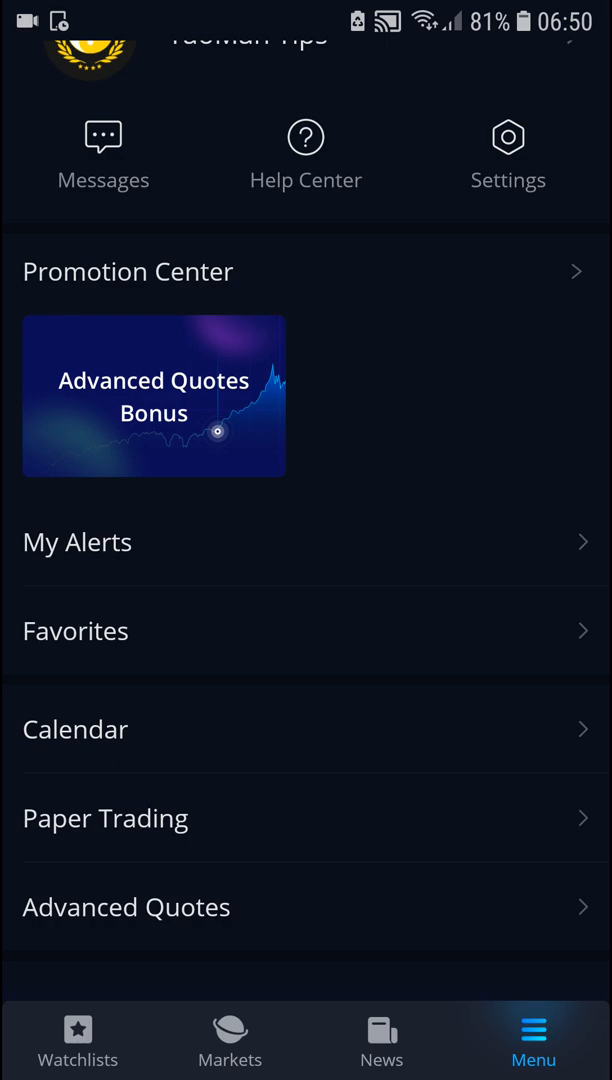
{"action": "left_click", "coordinate": [77, 1040]}
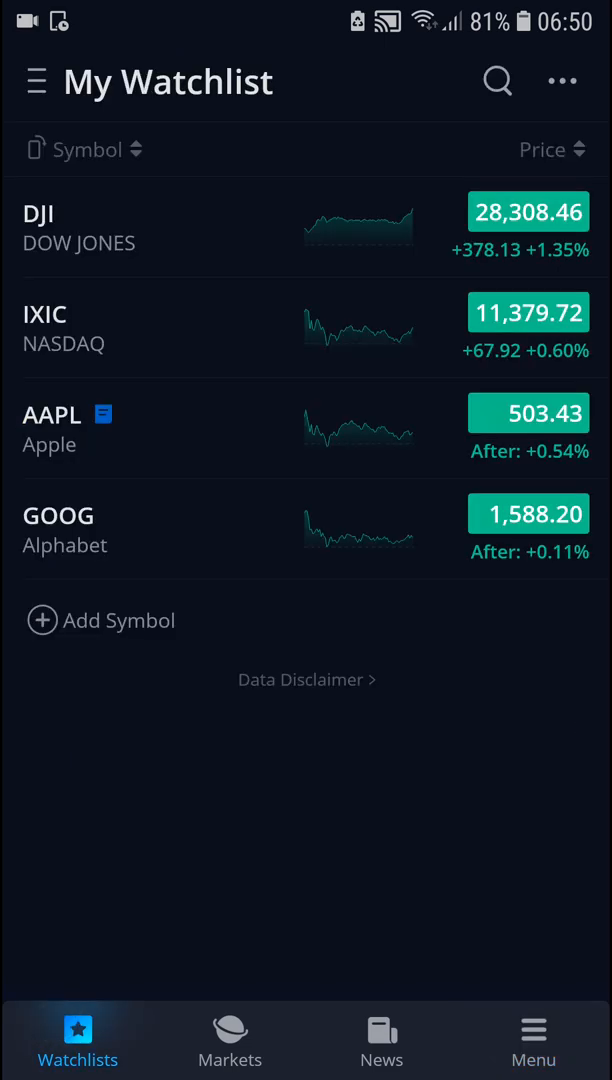